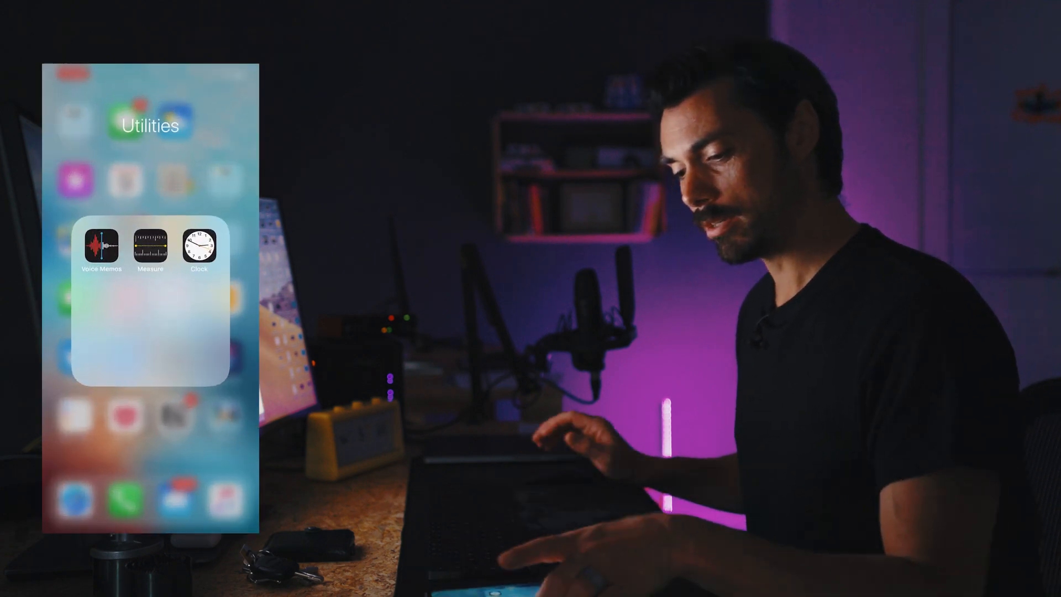
Start a one-minute countdown in the iOS Clock timer
{"action": "left_click", "coordinate": [198, 247]}
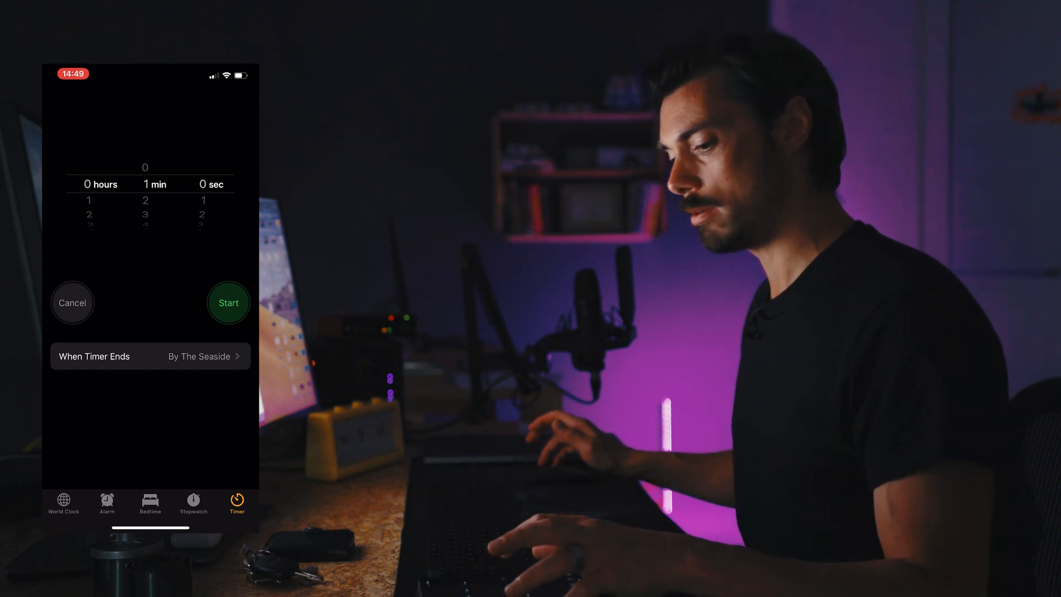
{"action": "left_click", "coordinate": [228, 302]}
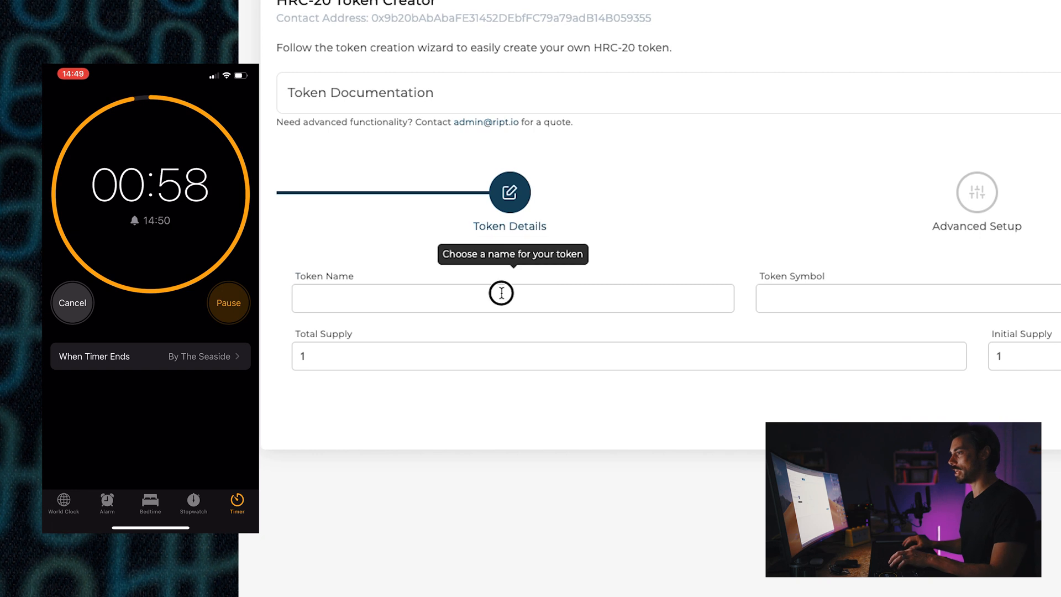
Enter token name SuperMassive, symbol LARJ, 100,000,000 max supply and 51,000,000 initial supply
{"action": "type", "text": "SuperMassiv"}
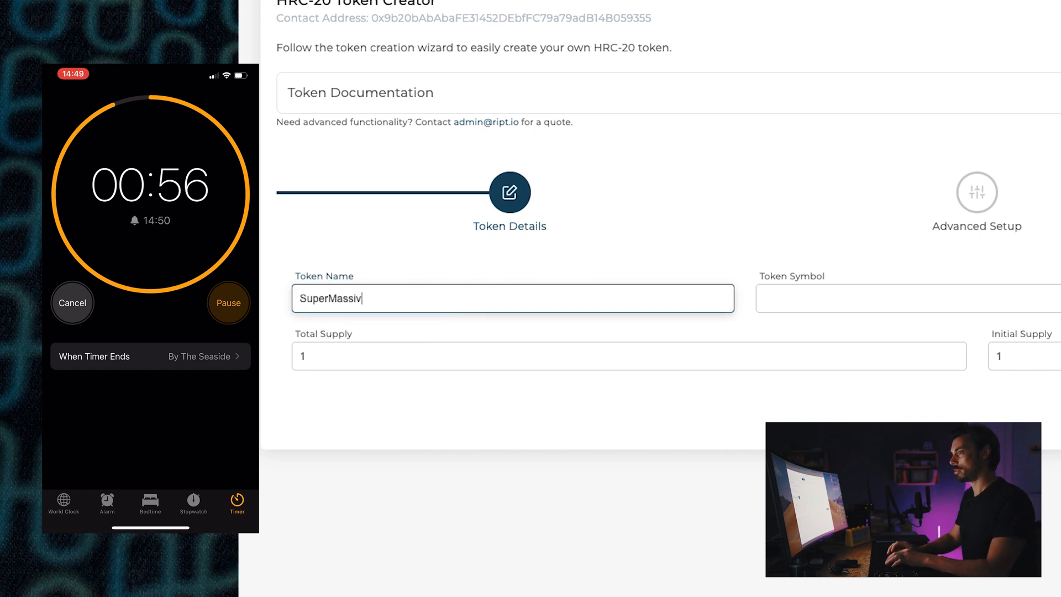
{"action": "type", "text": "LARJ"}
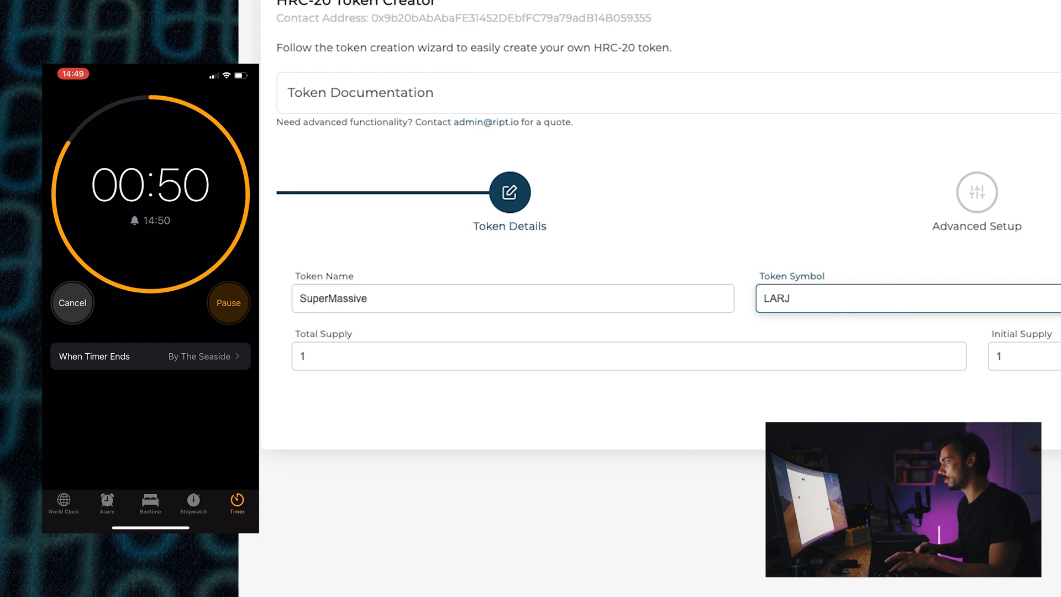
{"action": "left_click", "coordinate": [628, 356]}
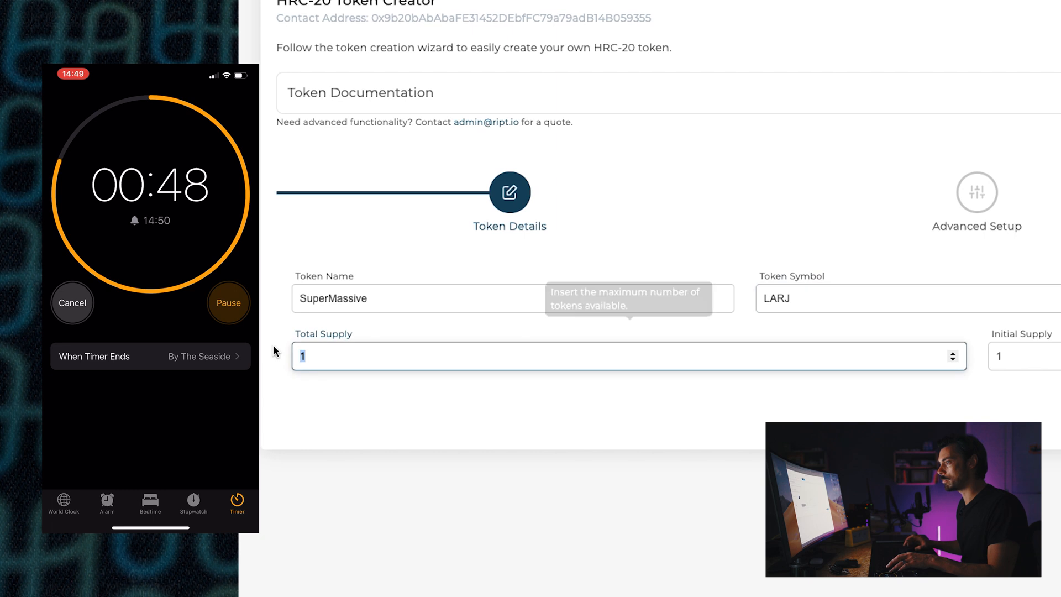
{"action": "type", "text": "1000"}
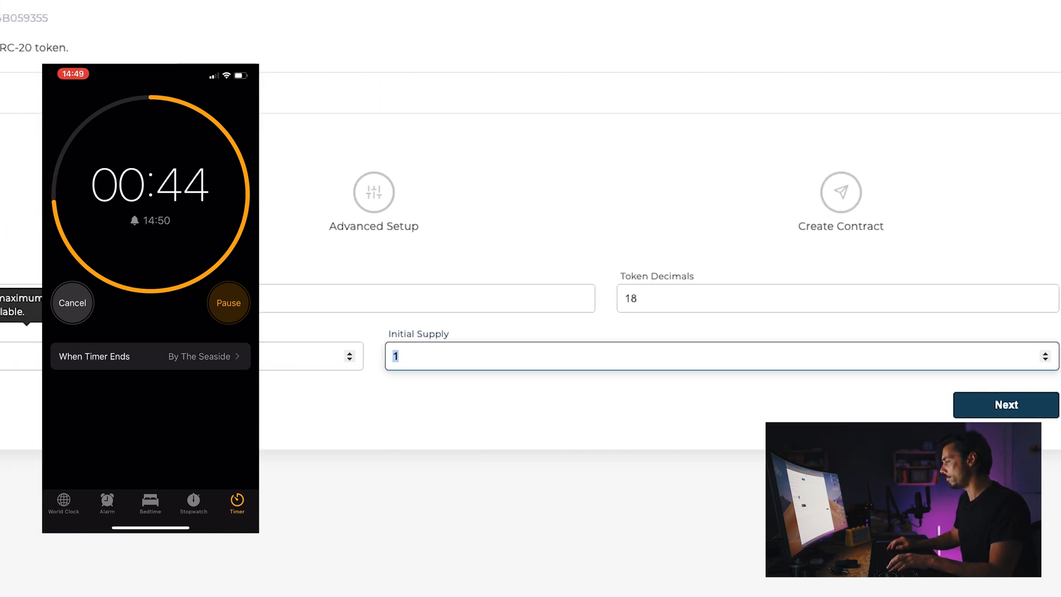
{"action": "type", "text": "51000000"}
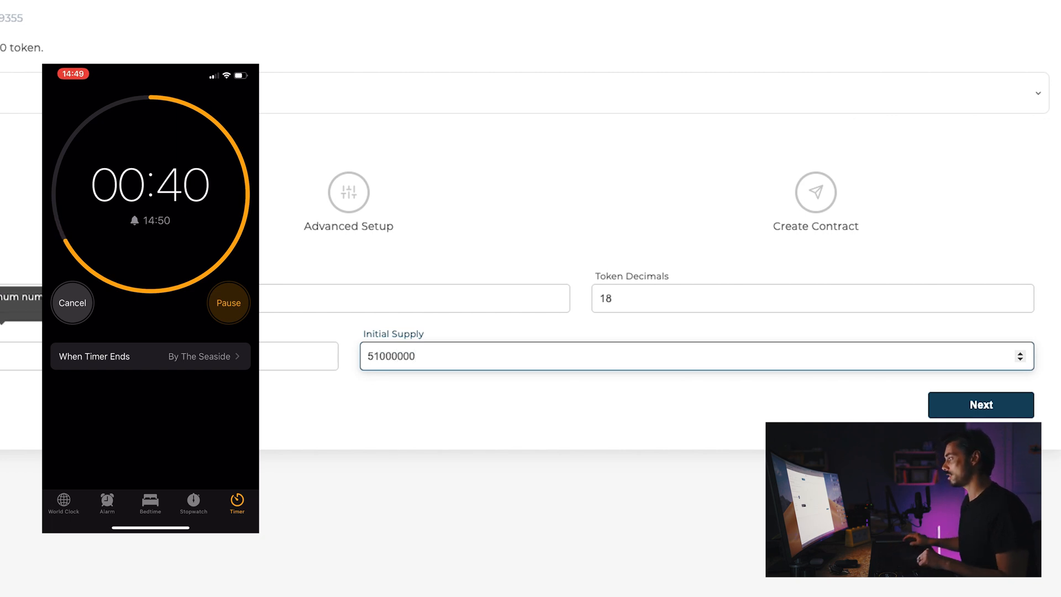
Keep minting enabled in advanced setup and continue to the token review
{"action": "left_click", "coordinate": [981, 404]}
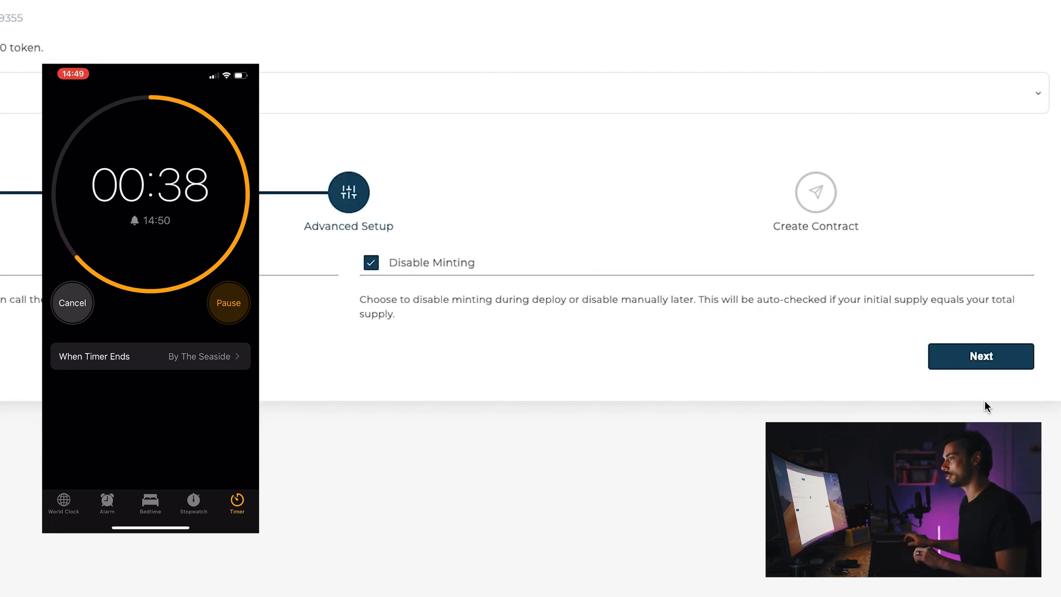
{"action": "left_click", "coordinate": [370, 262]}
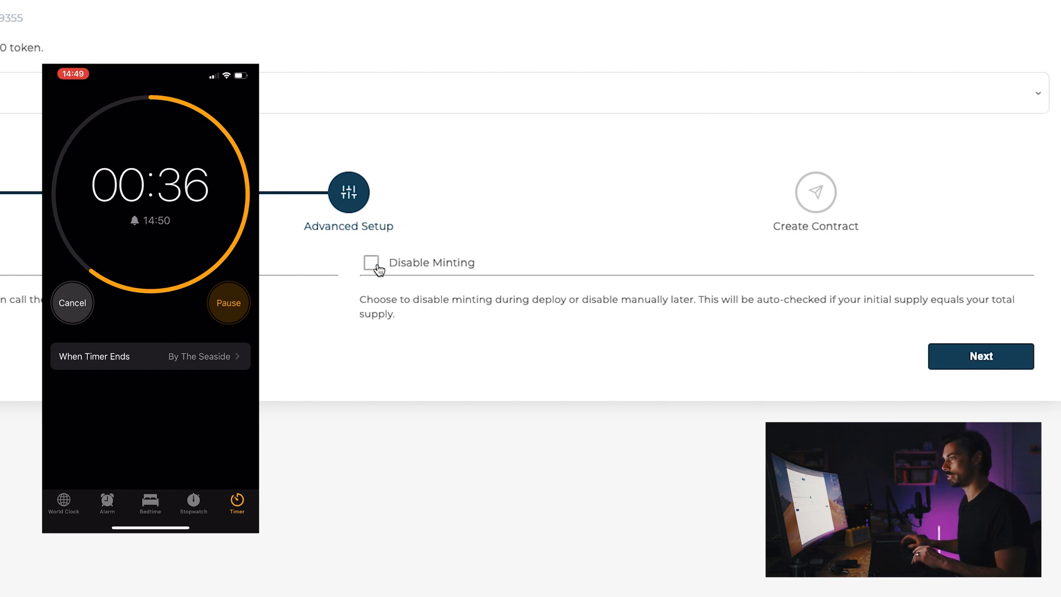
{"action": "left_click", "coordinate": [980, 356]}
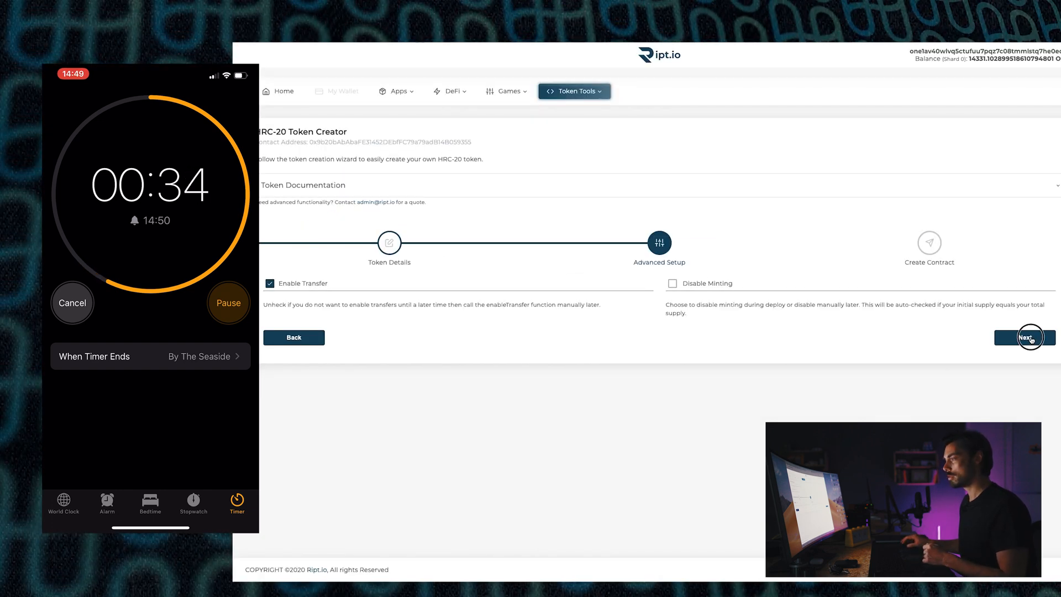
{"action": "left_click", "coordinate": [1024, 337]}
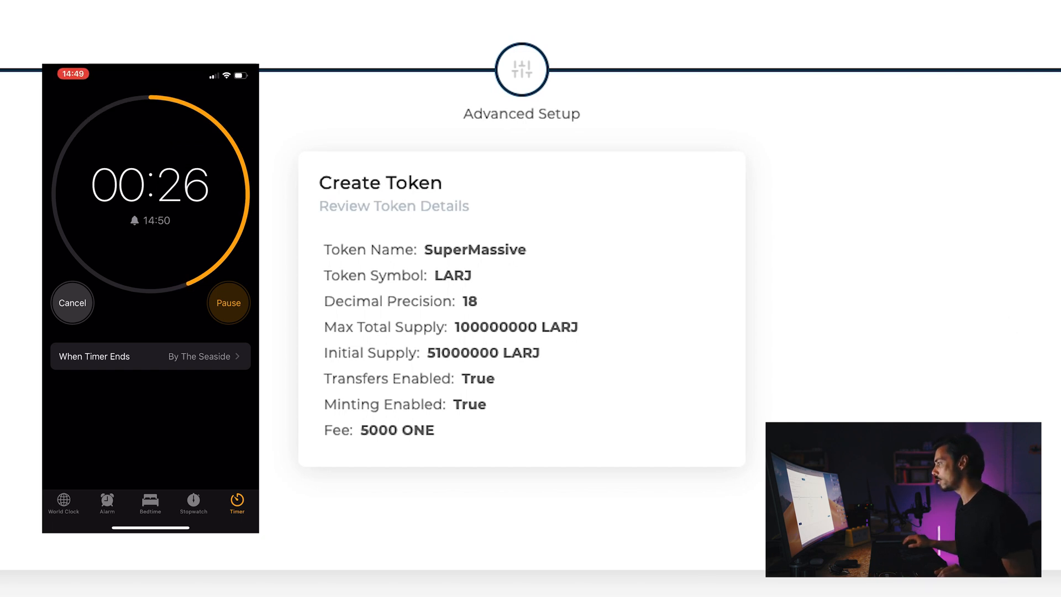
Submit the SuperMassive (LARJ) token for creation, triggering Math Wallet's 5000 ONE signature request
{"action": "left_click", "coordinate": [973, 391]}
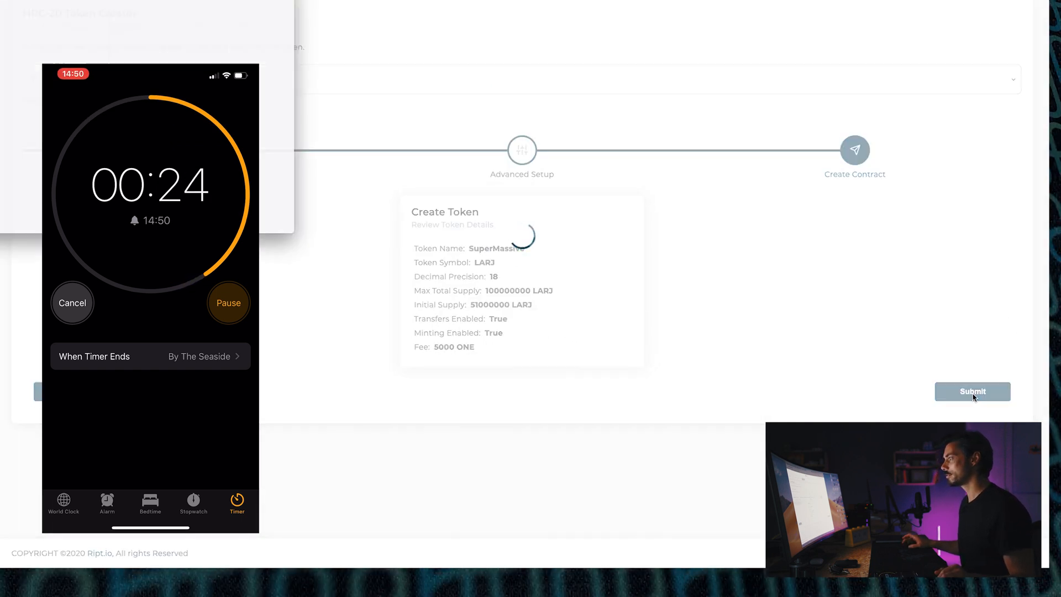
{"action": "left_click", "coordinate": [971, 392]}
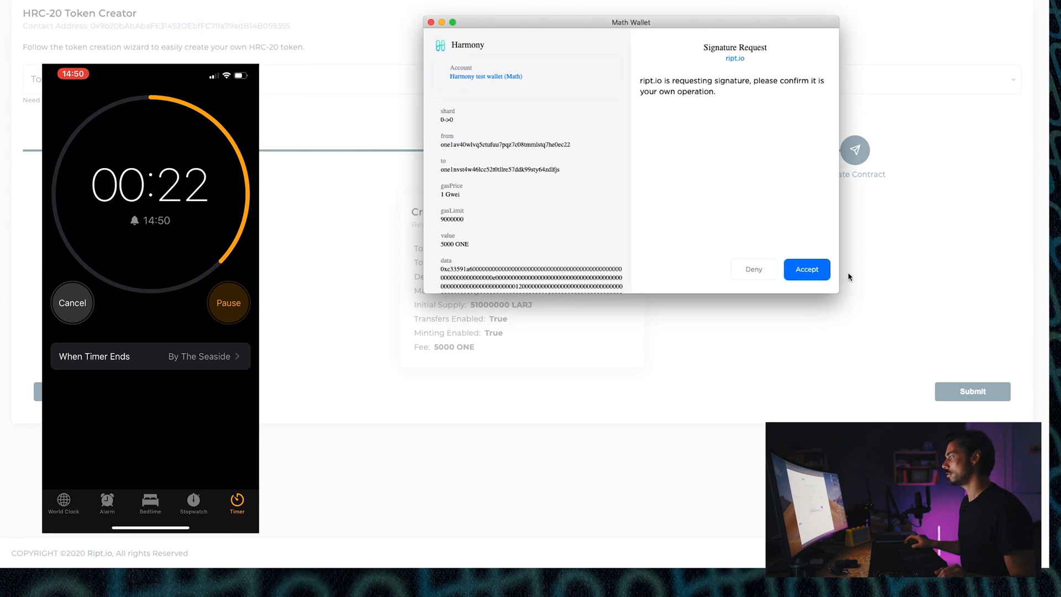
Accept ript.io's 5000 ONE signature request in Math Wallet
{"action": "left_click", "coordinate": [806, 269]}
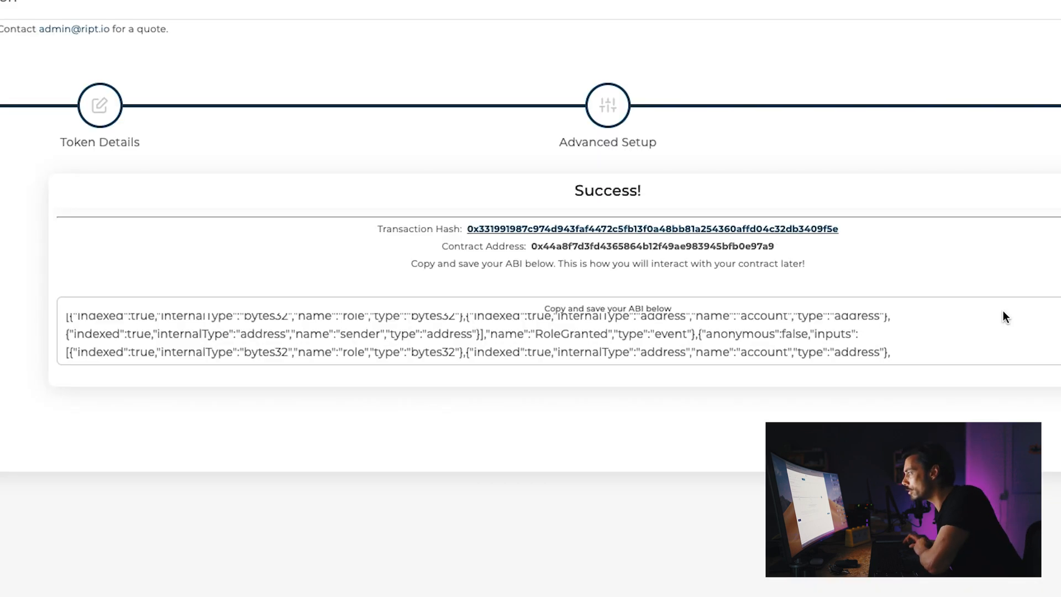
{"action": "mouse_move", "coordinate": [641, 262]}
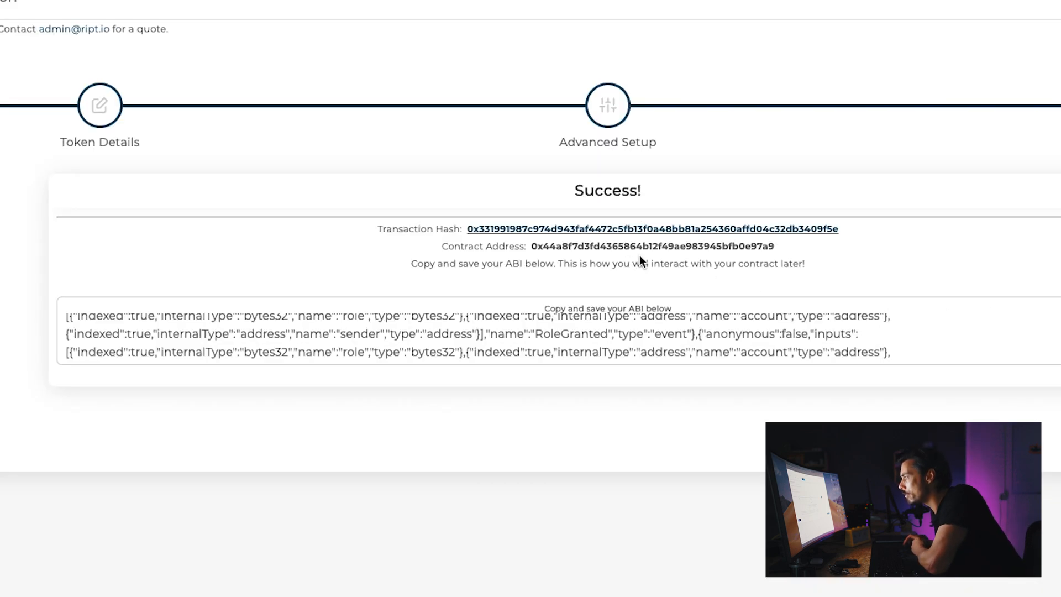